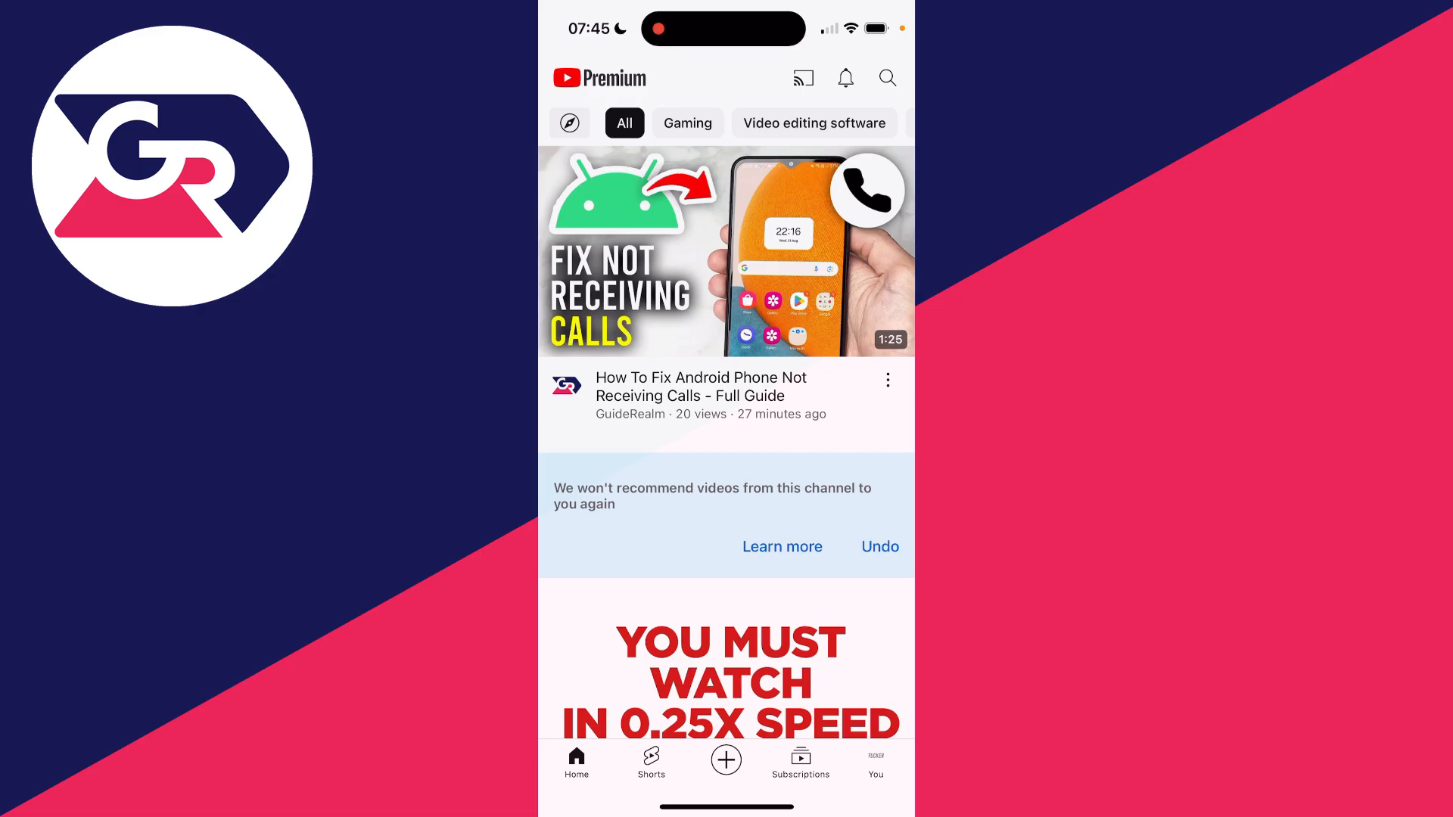
- Start a new video upload from the home feed via the Create button
{"action": "left_click", "coordinate": [725, 760]}
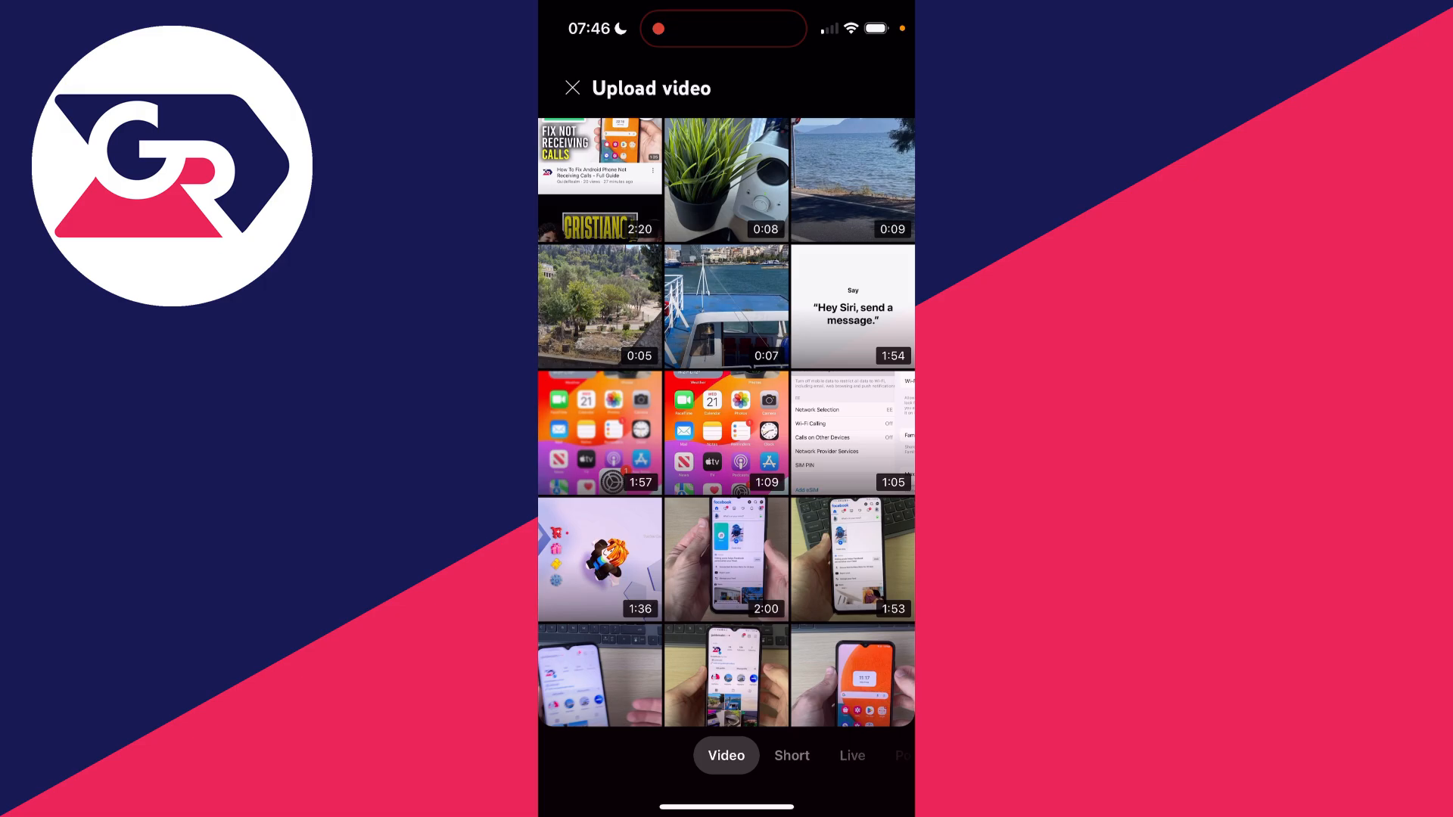
- Switch the creation screen to Short mode with the live camera
{"action": "left_click", "coordinate": [791, 756]}
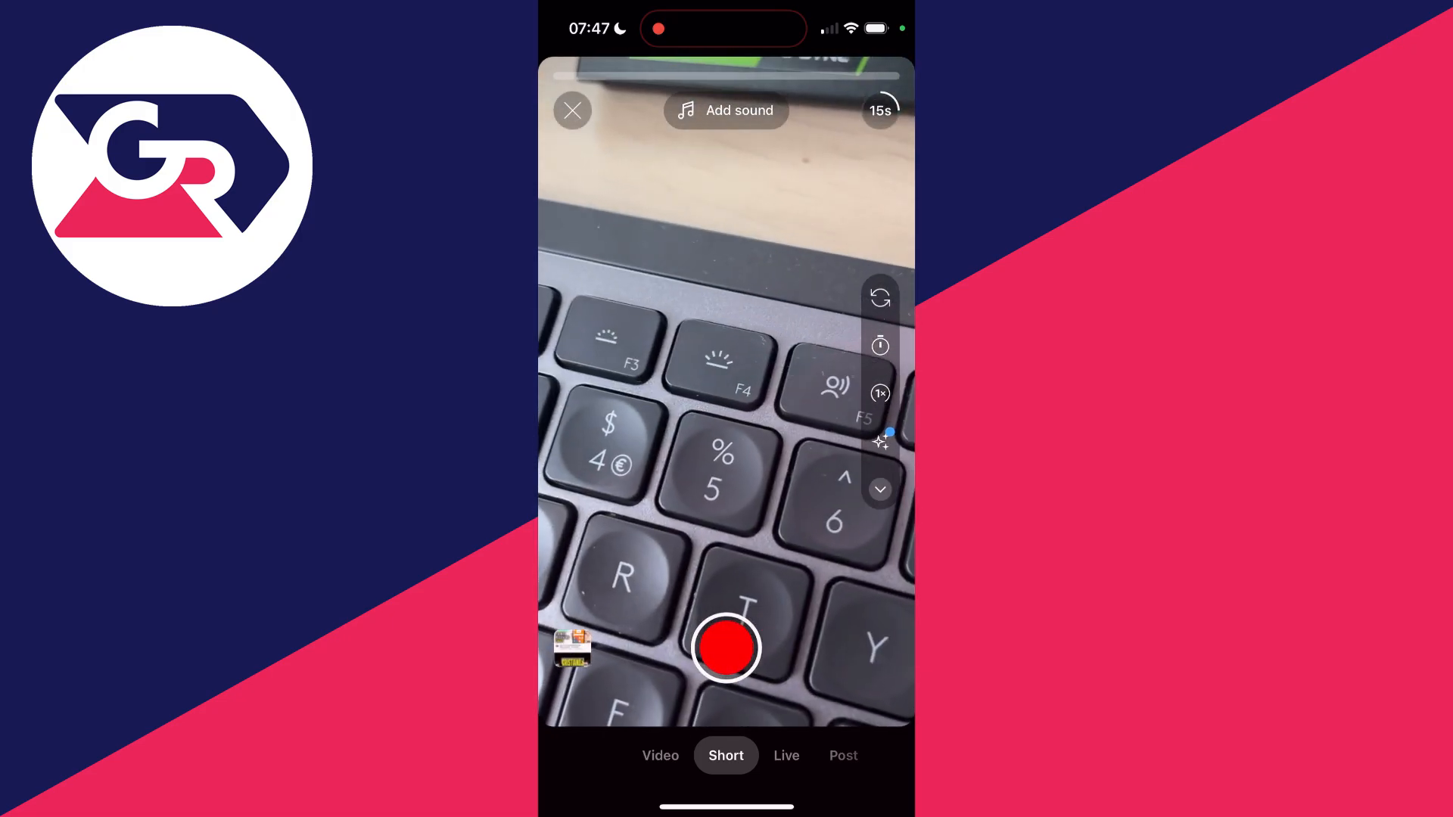
- Record a short clip of the keyboard and stop recording
{"action": "left_click", "coordinate": [724, 646]}
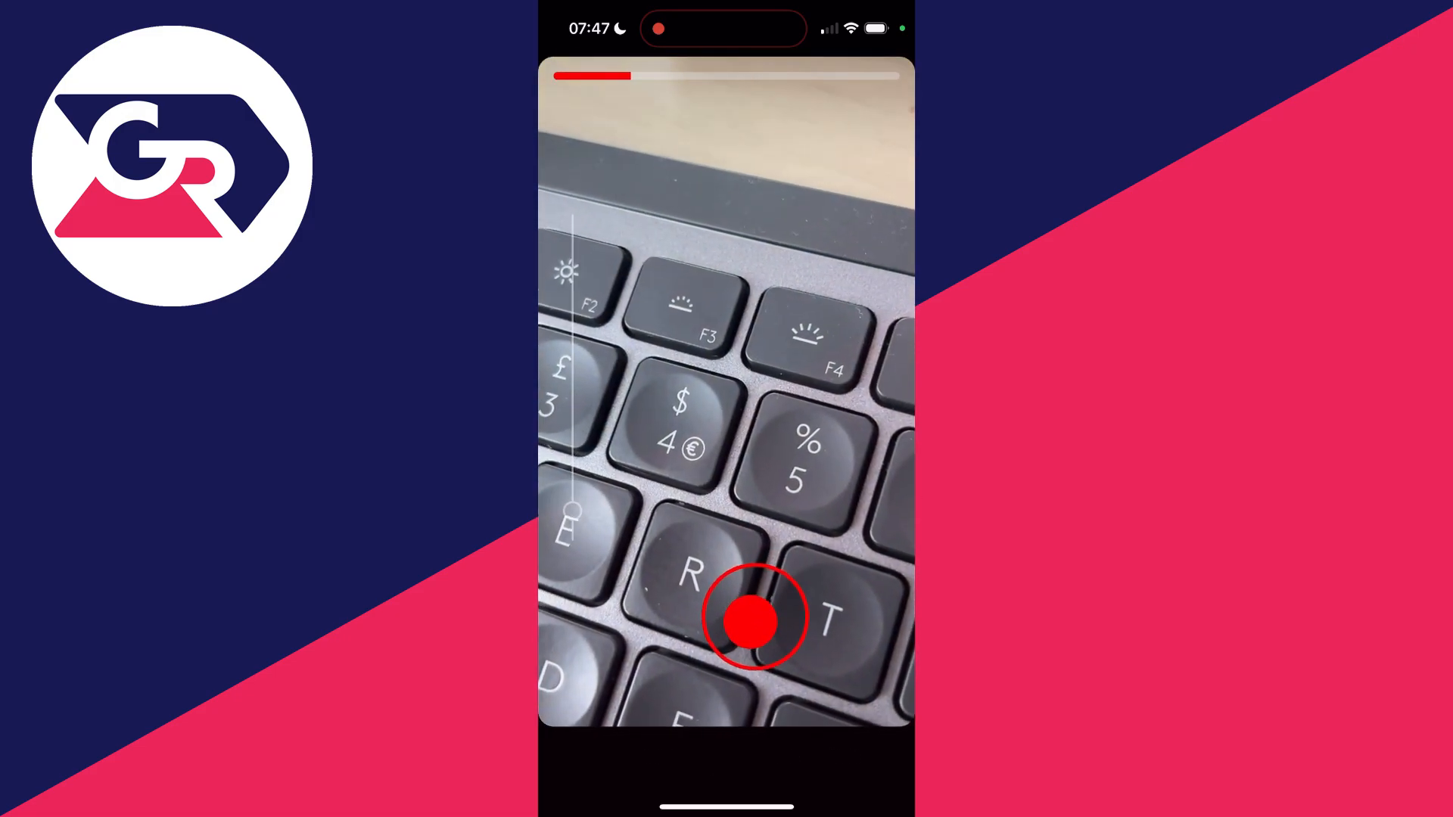
{"action": "left_click", "coordinate": [754, 619]}
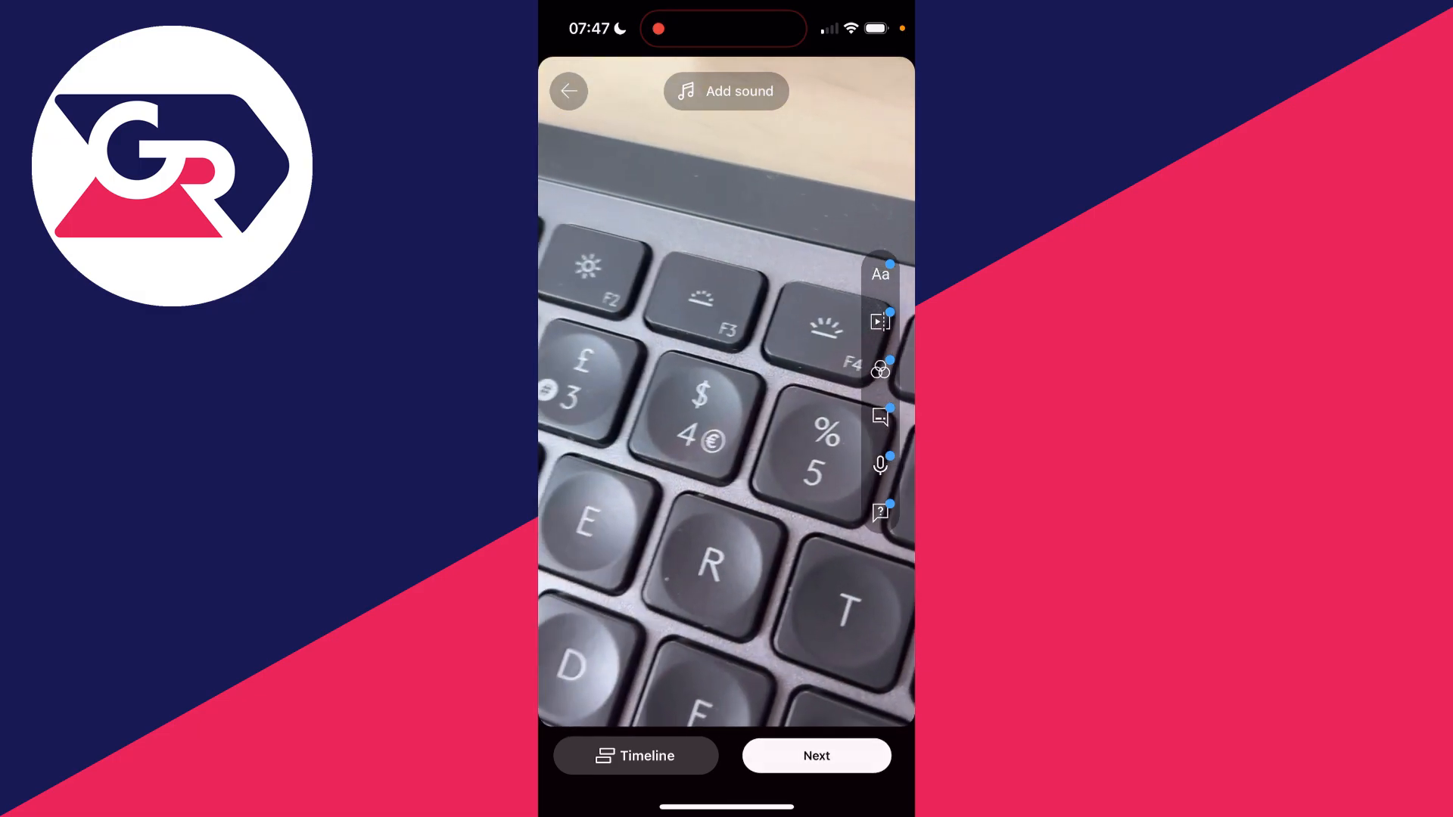
- Title the recorded Short 'GuideRealm Short' on the details screen
{"action": "left_click", "coordinate": [816, 755]}
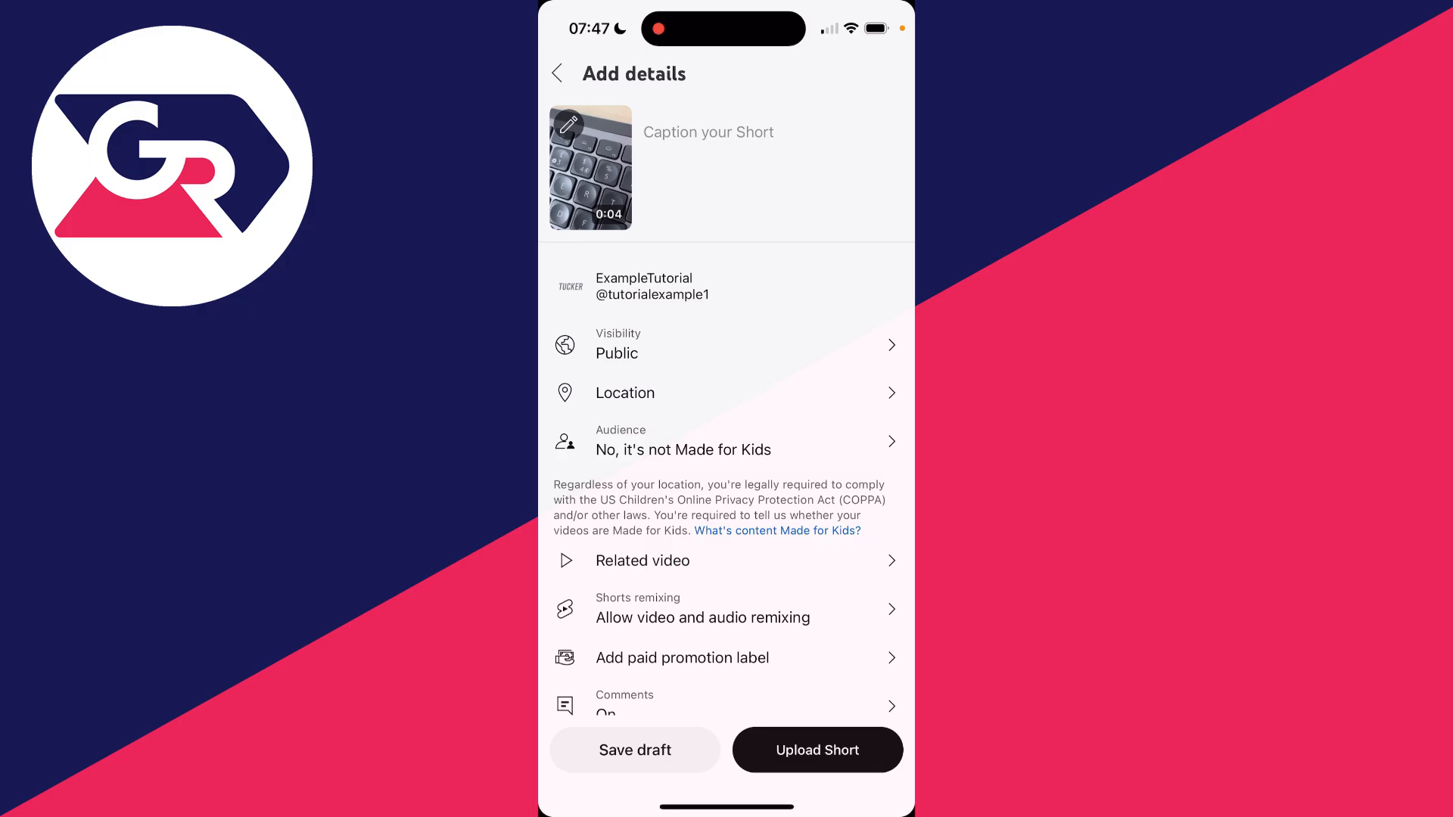
{"action": "type", "text": "GuideRealm Short"}
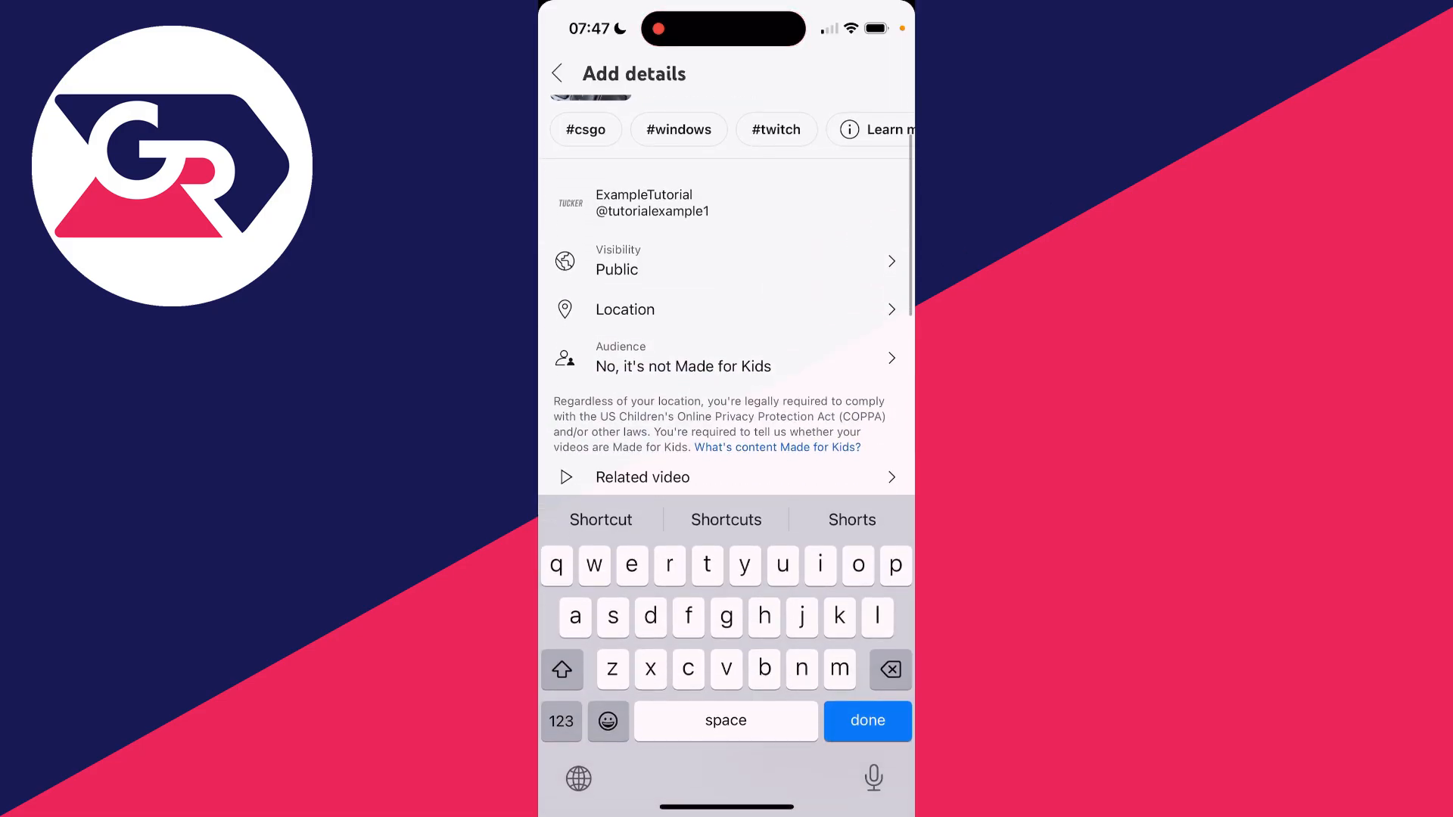
{"action": "scroll", "scroll_direction": "down", "scroll_amount": 3}
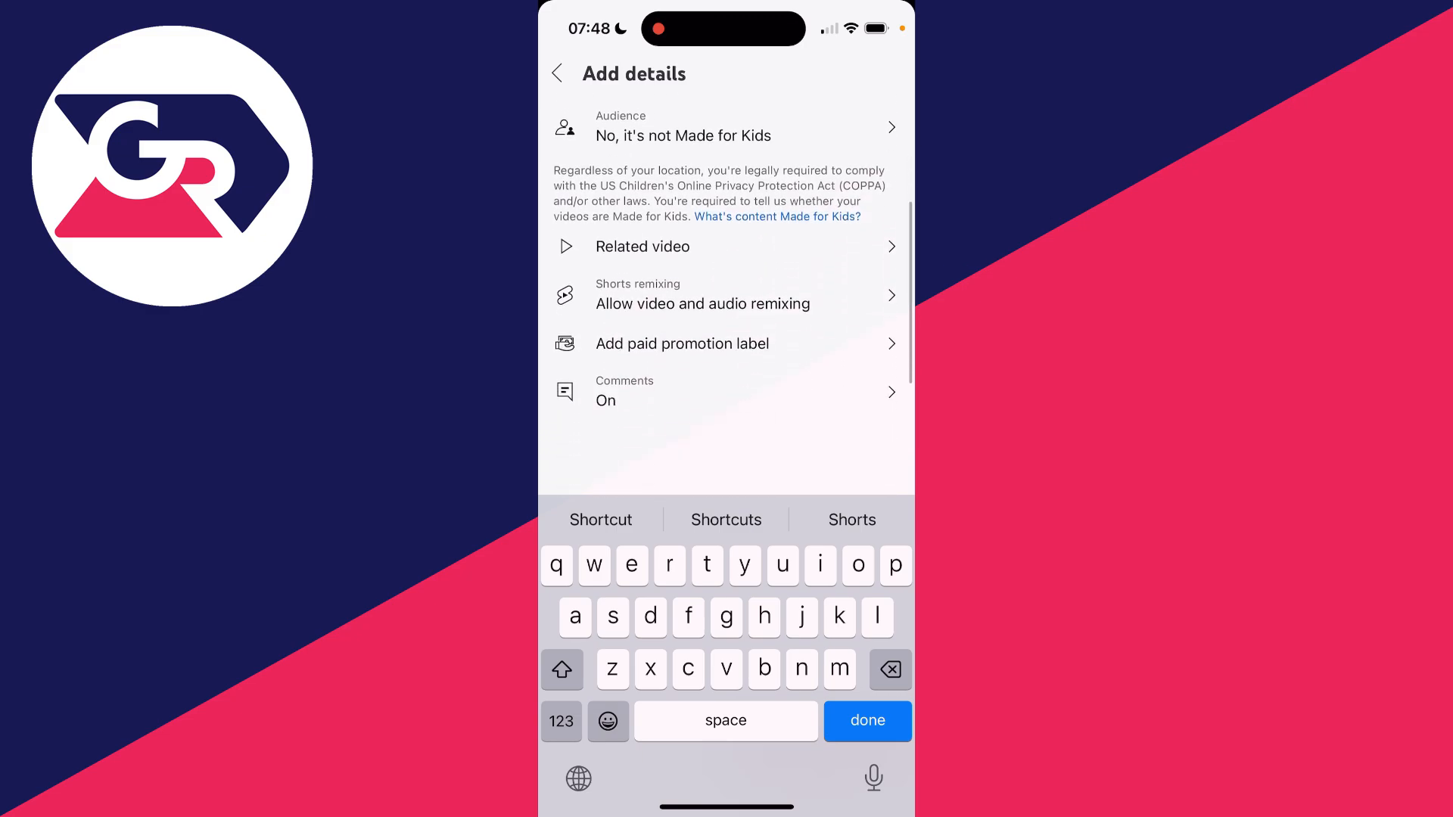
{"action": "left_click", "coordinate": [866, 720]}
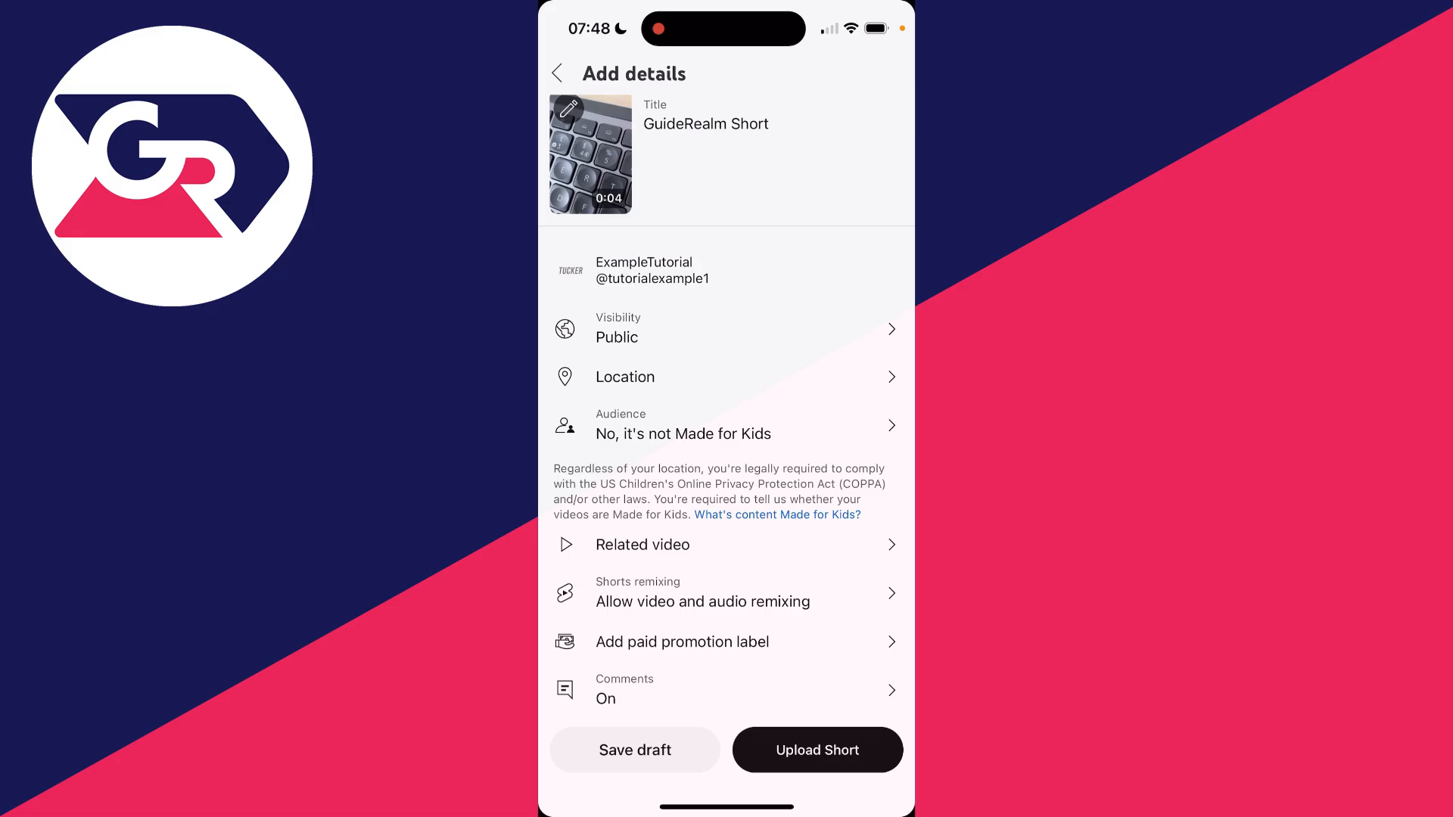
- Upload the Short and view Your videos filtered to Shorts
{"action": "left_click", "coordinate": [816, 750]}
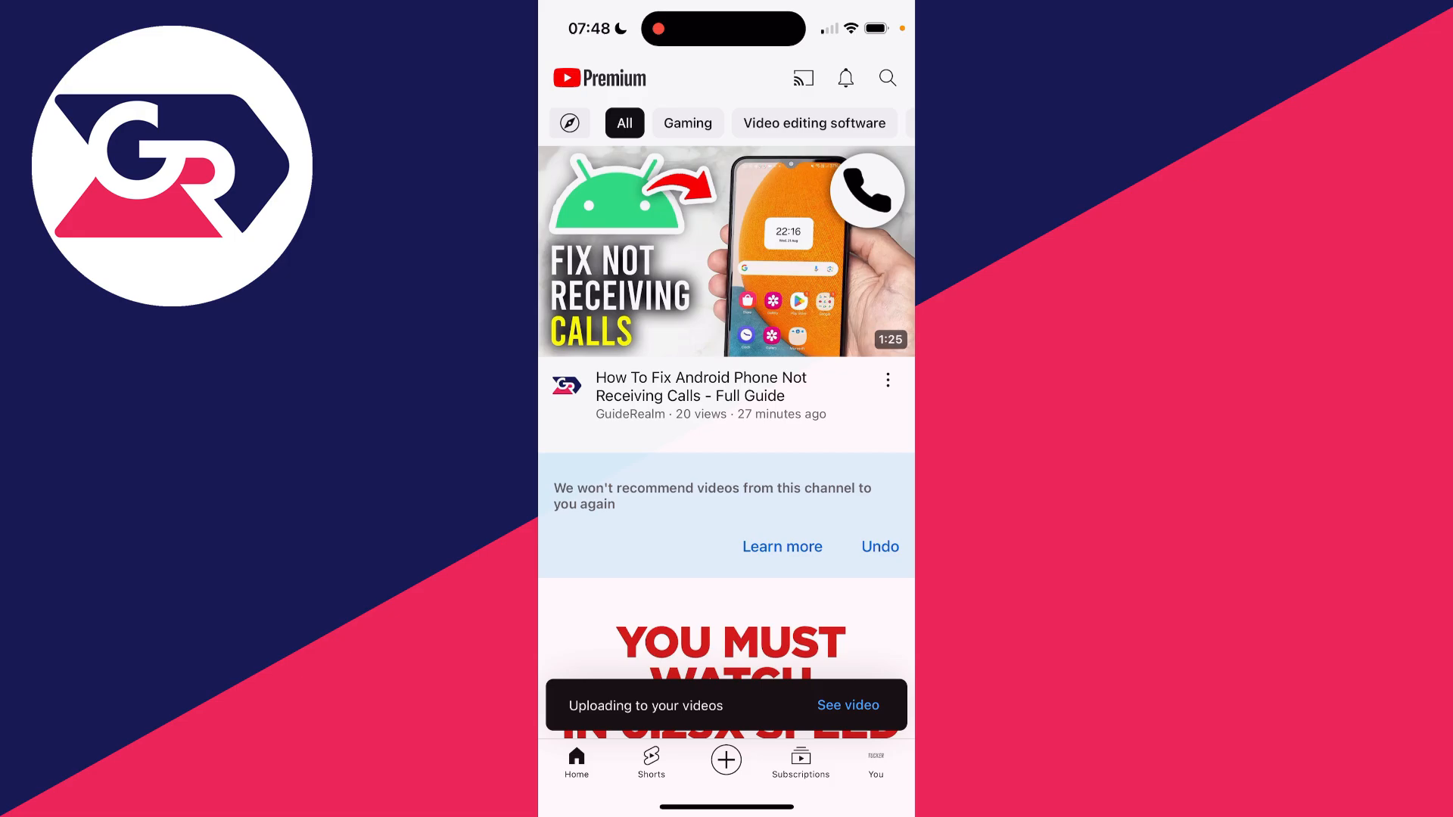
{"action": "left_click", "coordinate": [848, 705]}
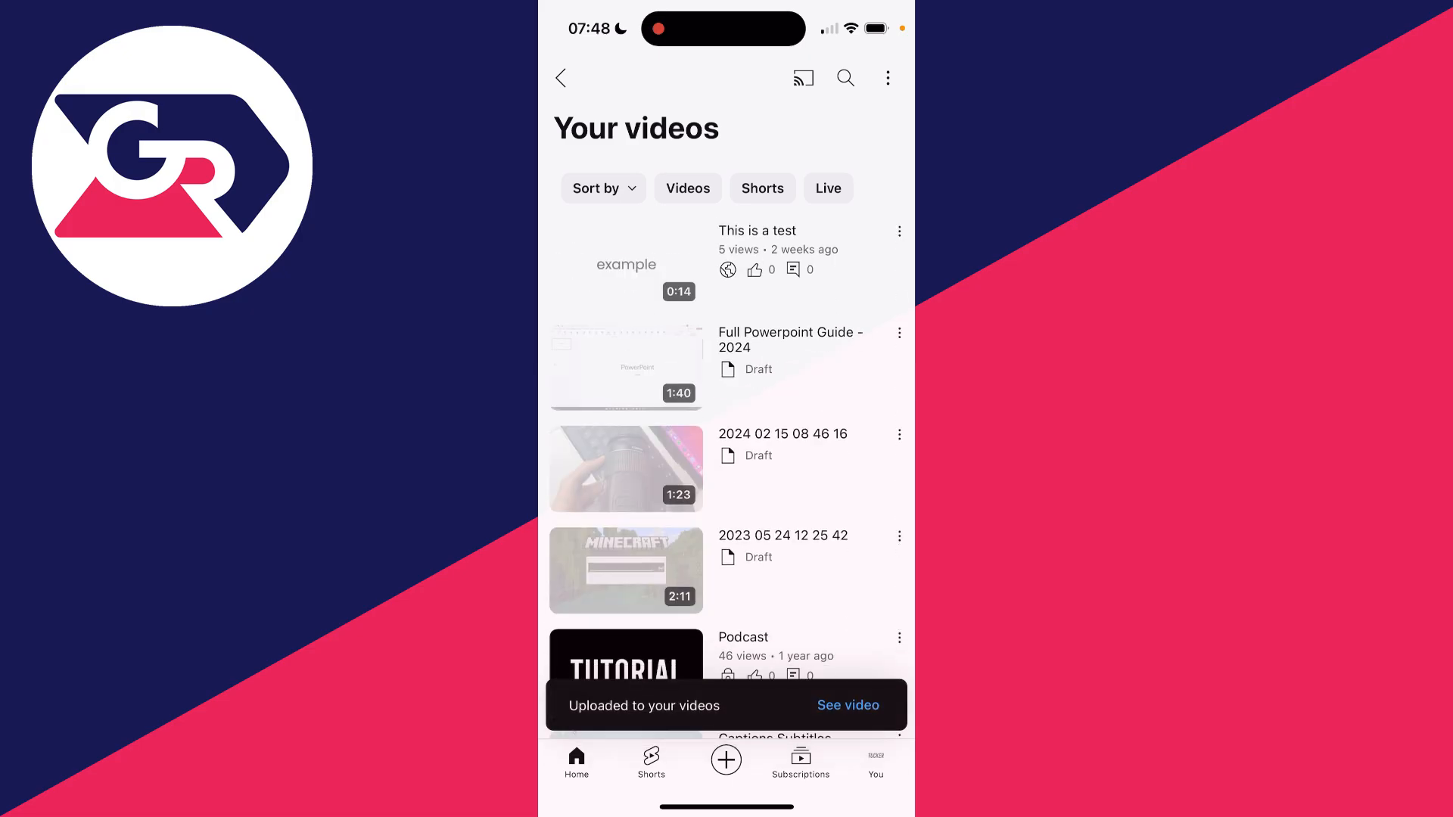
{"action": "left_click", "coordinate": [761, 188]}
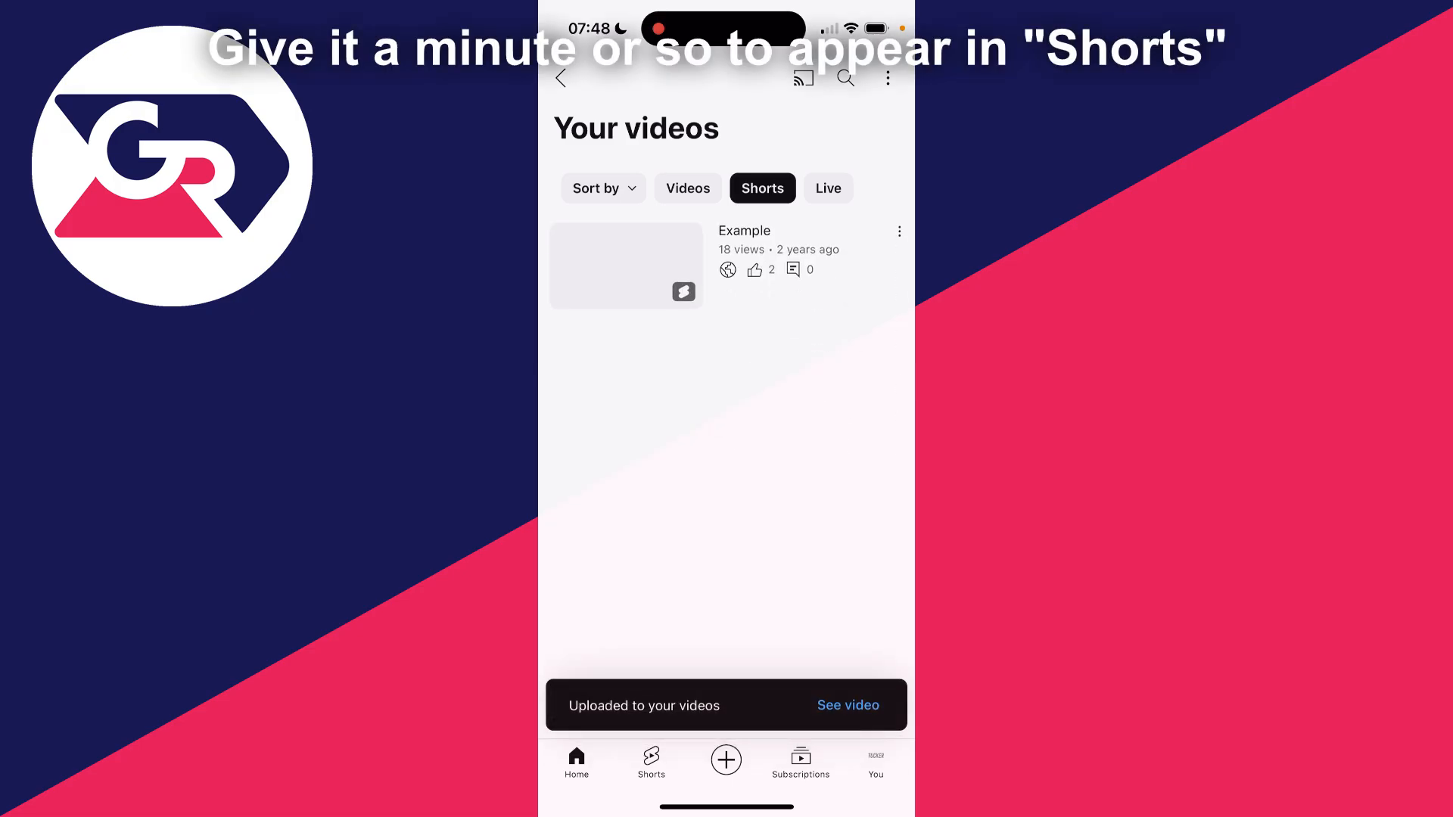